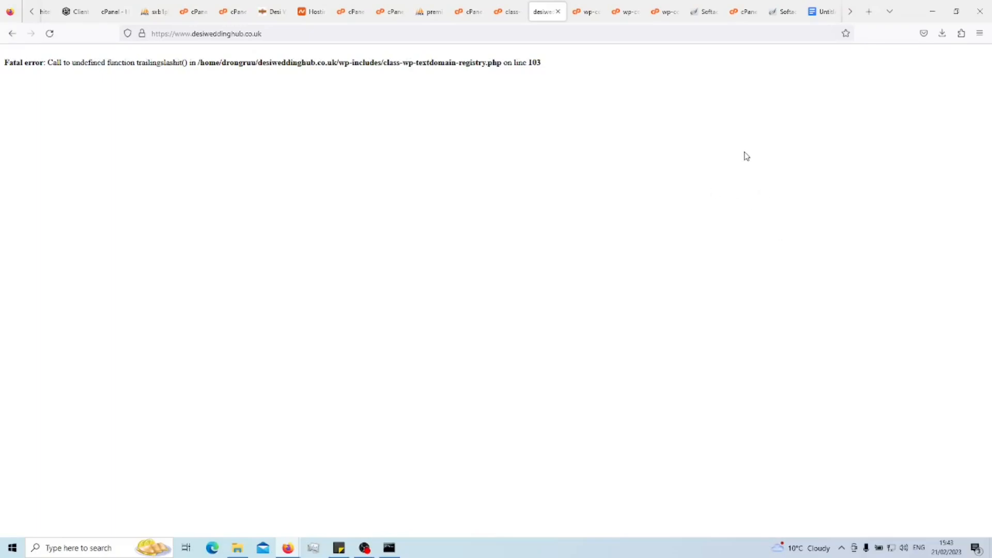
mouse_move(631, 142)
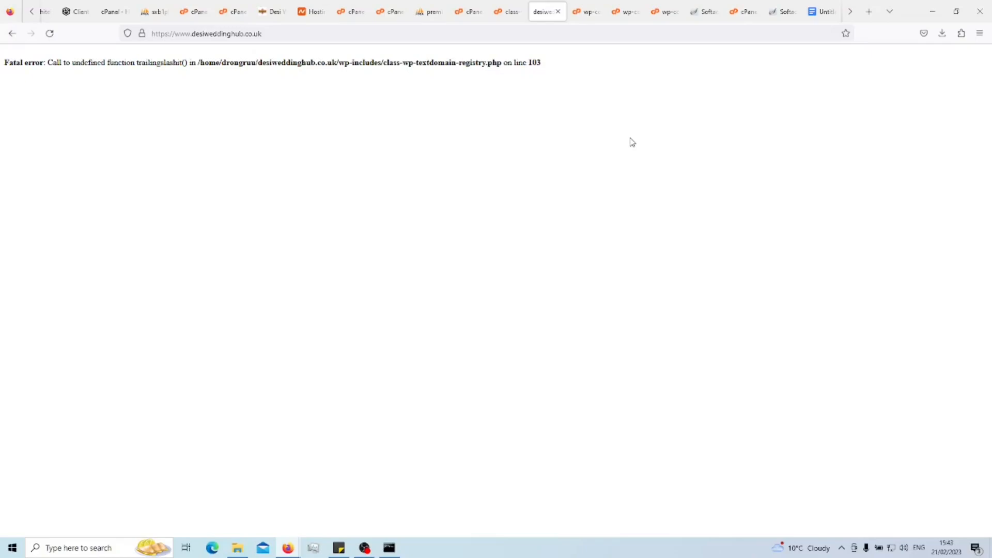
mouse_move(632, 144)
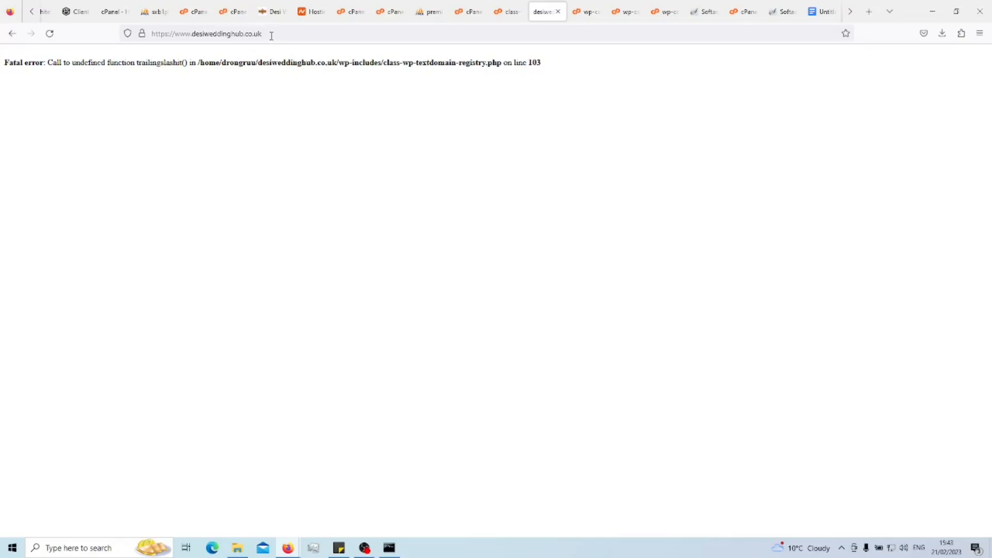
mouse_move(46, 51)
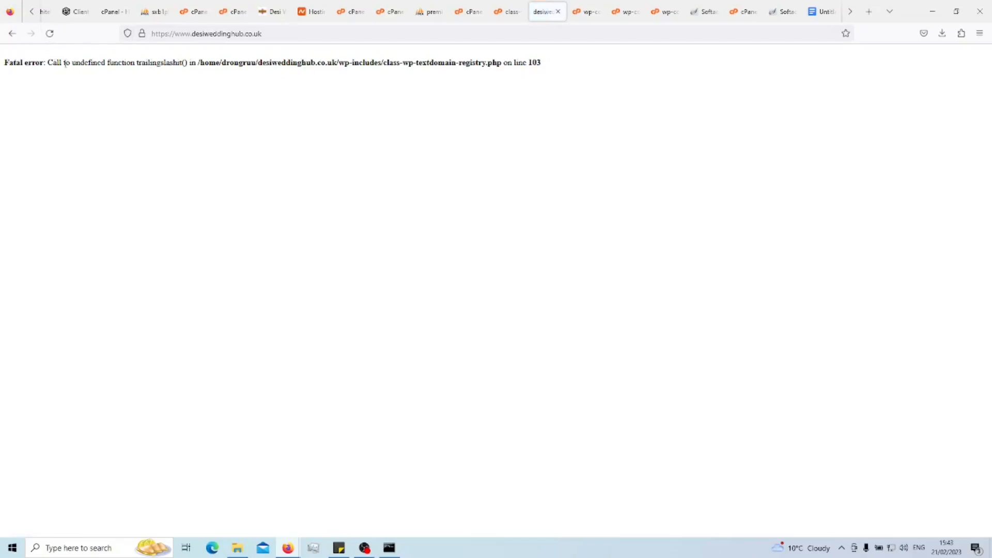
mouse_move(273, 65)
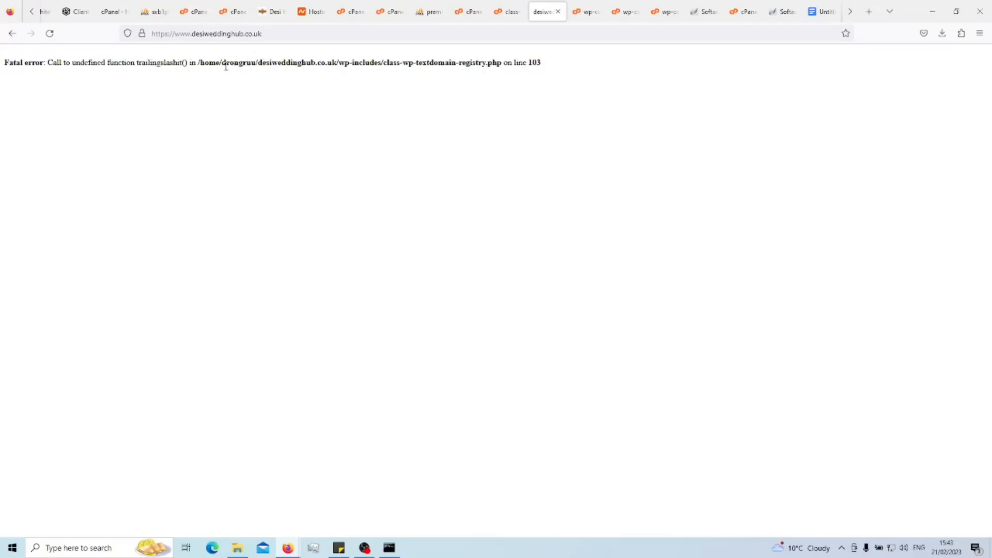
mouse_move(217, 58)
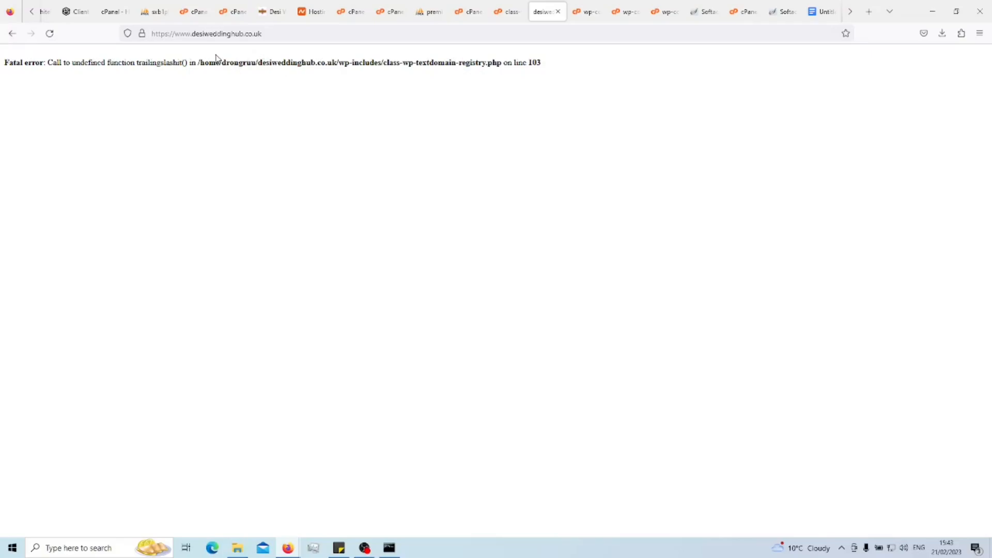
mouse_move(278, 78)
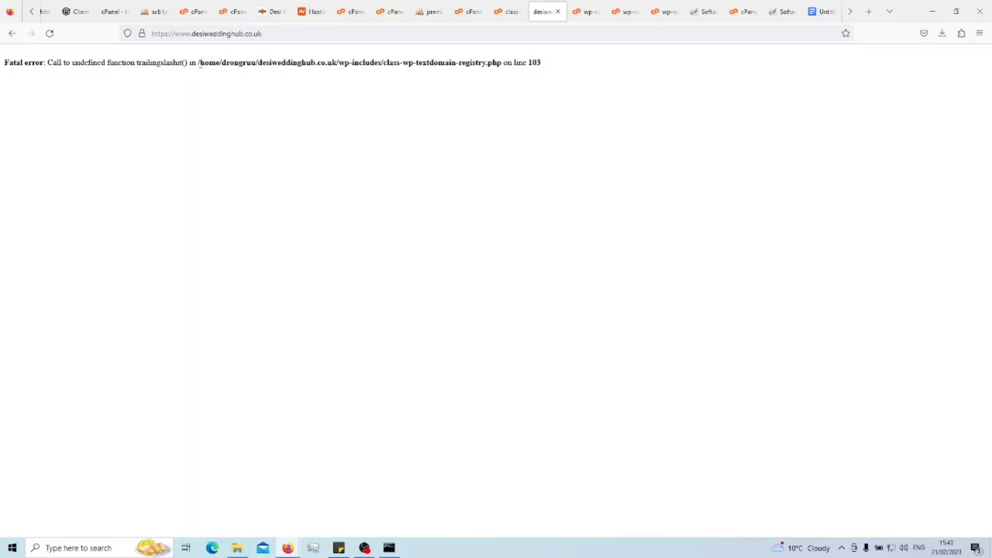
mouse_move(537, 71)
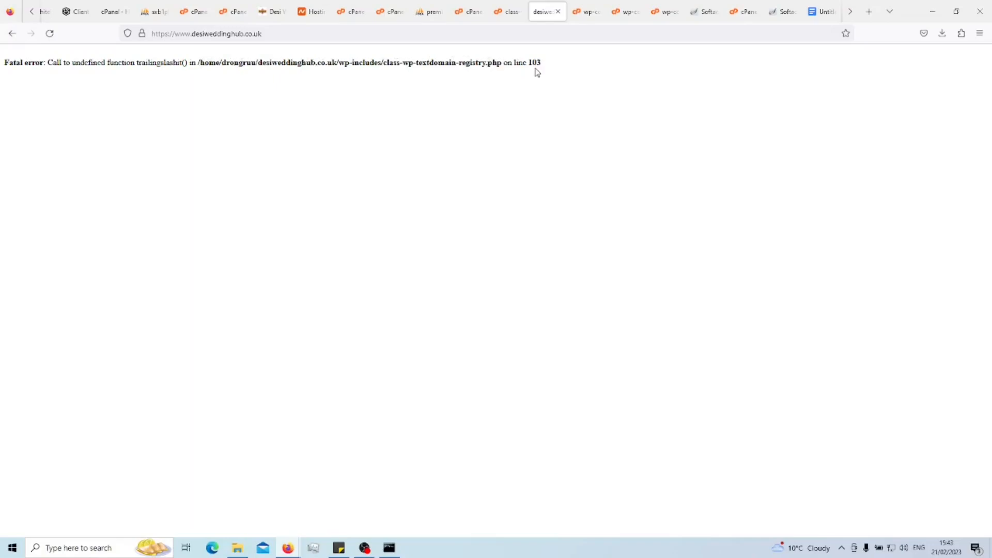
- Select the trailingslashit call on line 103 of class-wp-textdomain-registry.php for removal
left_click(506, 11)
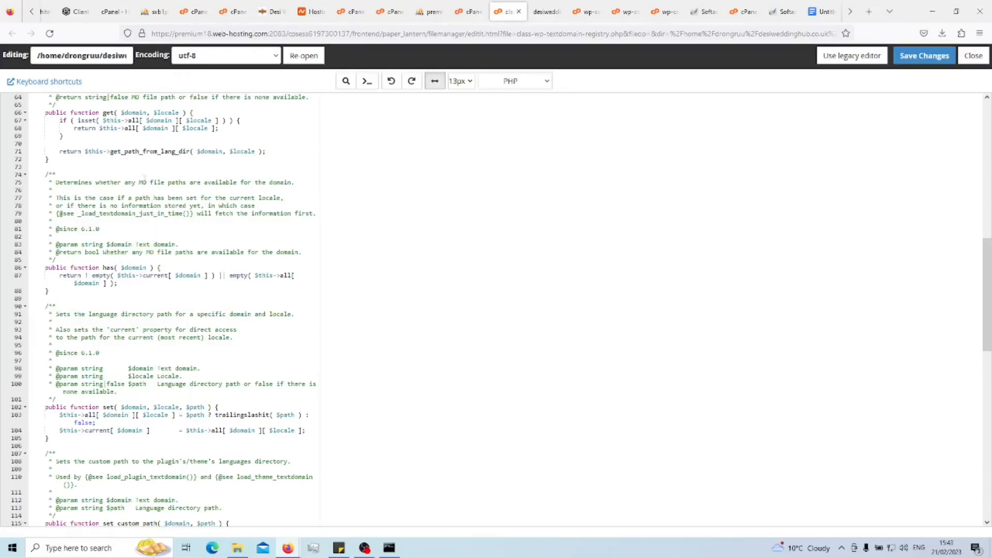
double_click(80, 55)
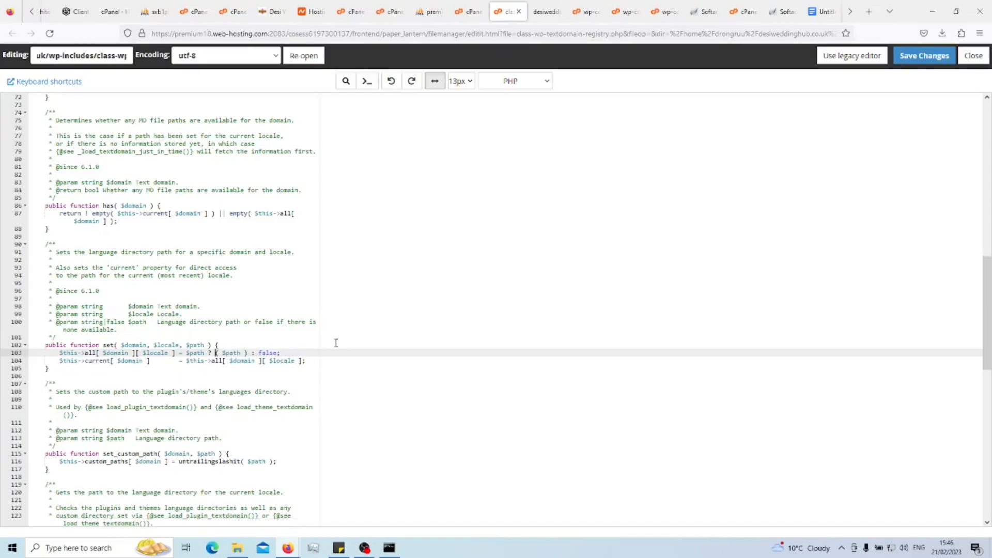
- Rewrite line 103 as $path ? rtrim( $path, '/\\' ) . '/' : false and save the file
type("rtrim(")
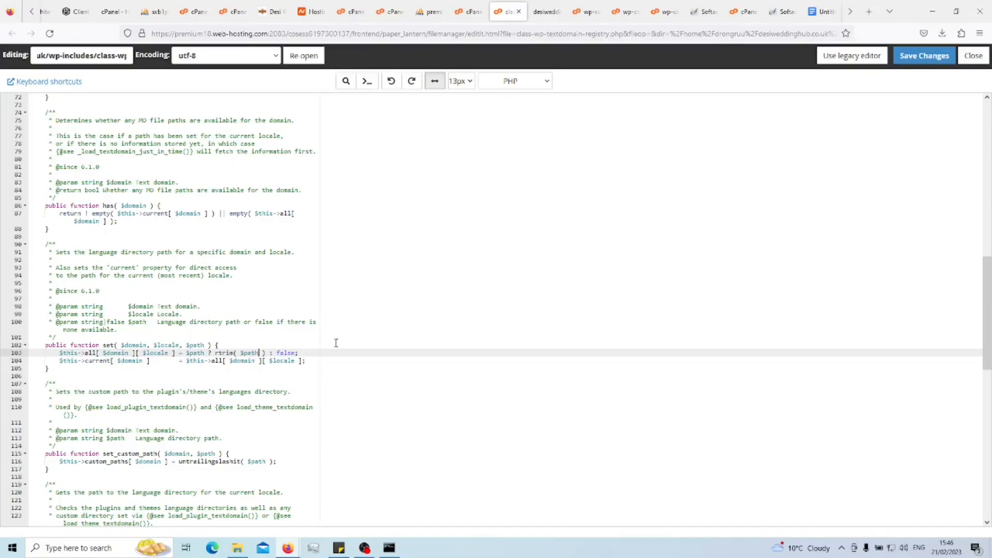
type(", '/\\")
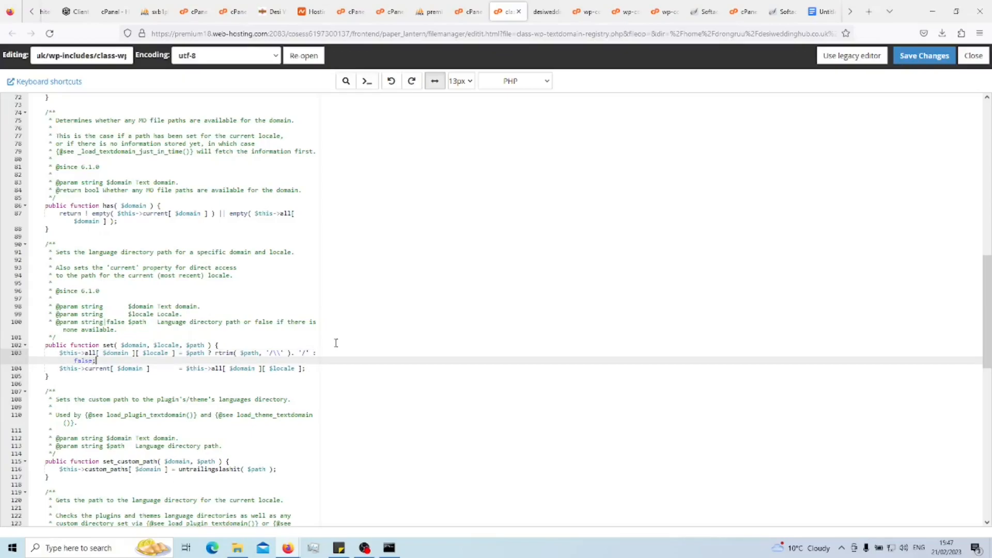
left_click(923, 56)
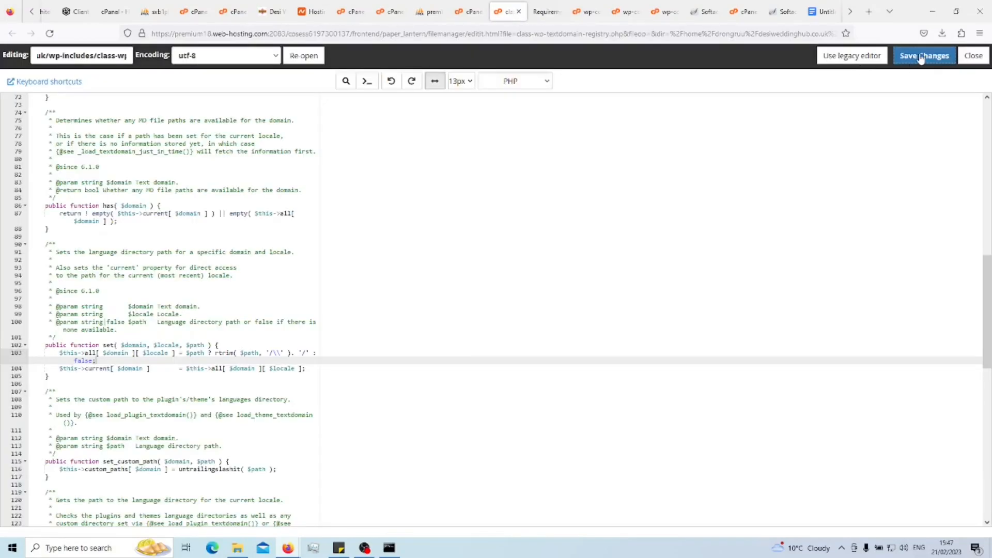
left_click(923, 56)
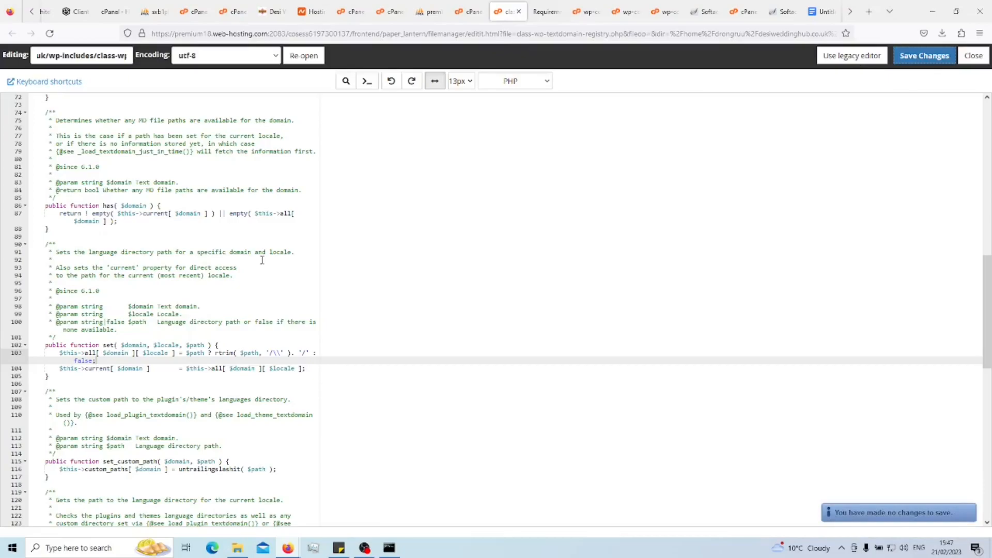